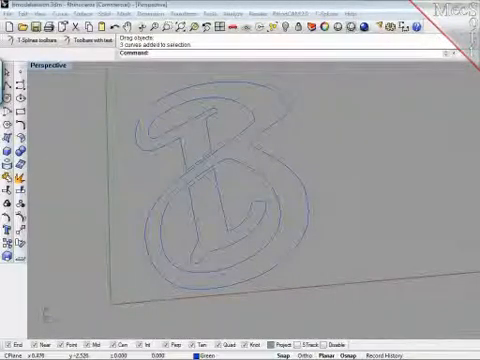
Step: Switch from the finished B curve to Windows Media Player and start the roadmap video
left_click(8, 352)
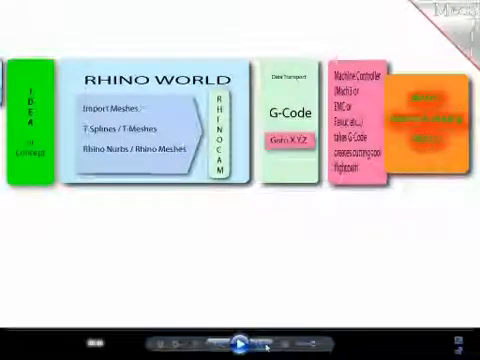
Step: Continue playback until the USB flash drive on the keyring appears
left_click(240, 344)
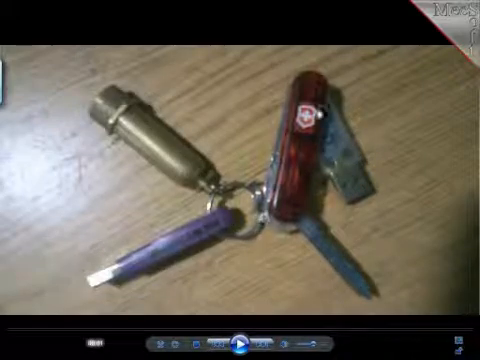
left_click(240, 344)
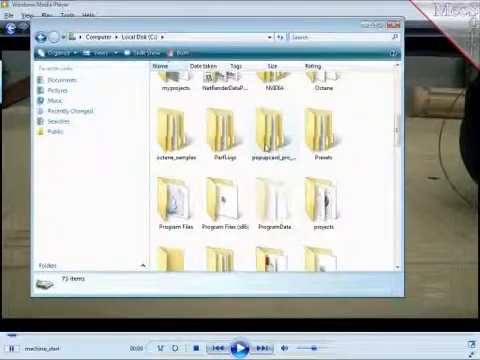
mouse_move(364, 130)
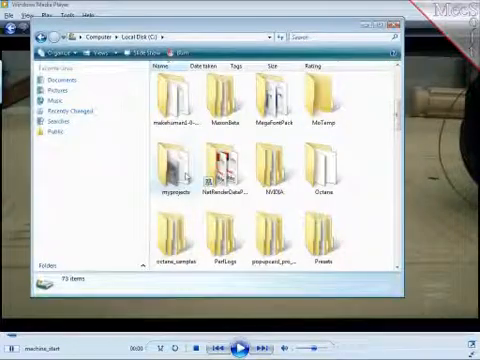
Step: Open the folder on Local Disk (C:) to list its subfolders and image file
double_click(180, 170)
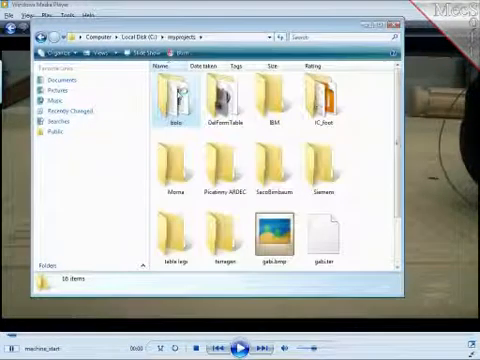